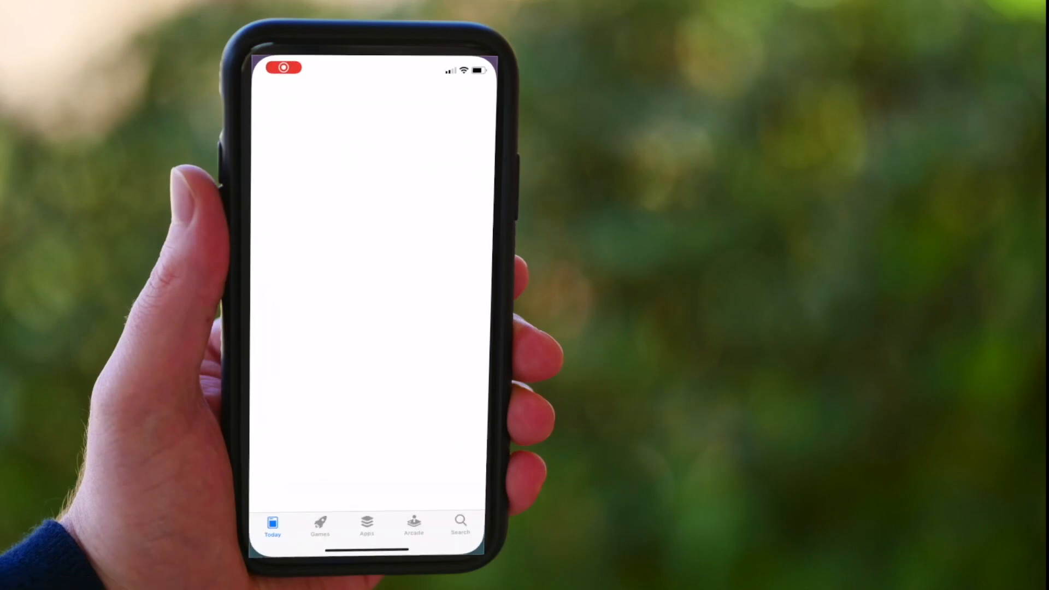
Step: Search the App Store for zoom and start downloading ZOOM Cloud Meetings
click(459, 524)
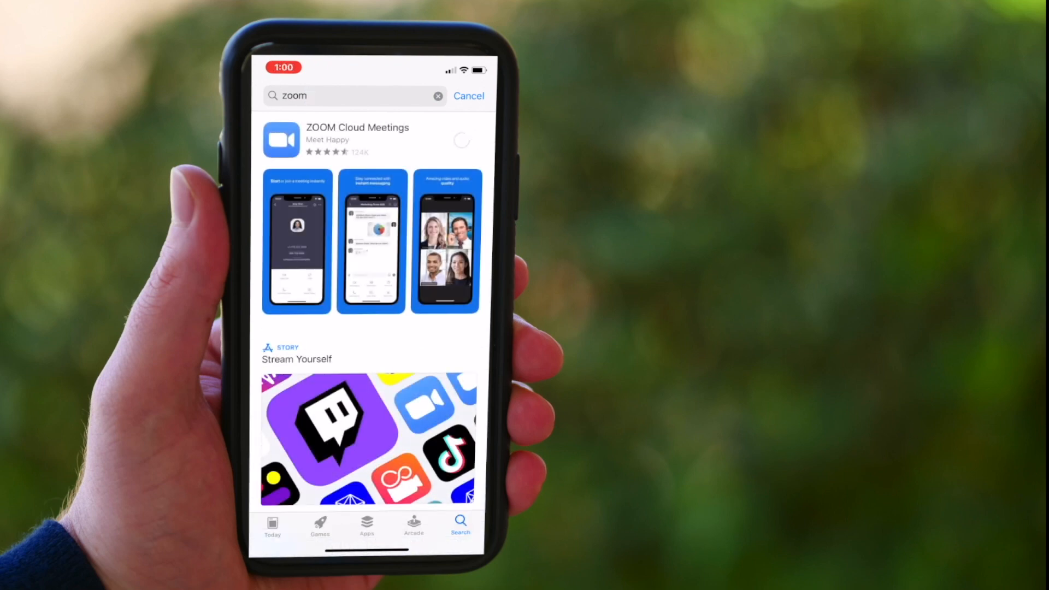
click(461, 139)
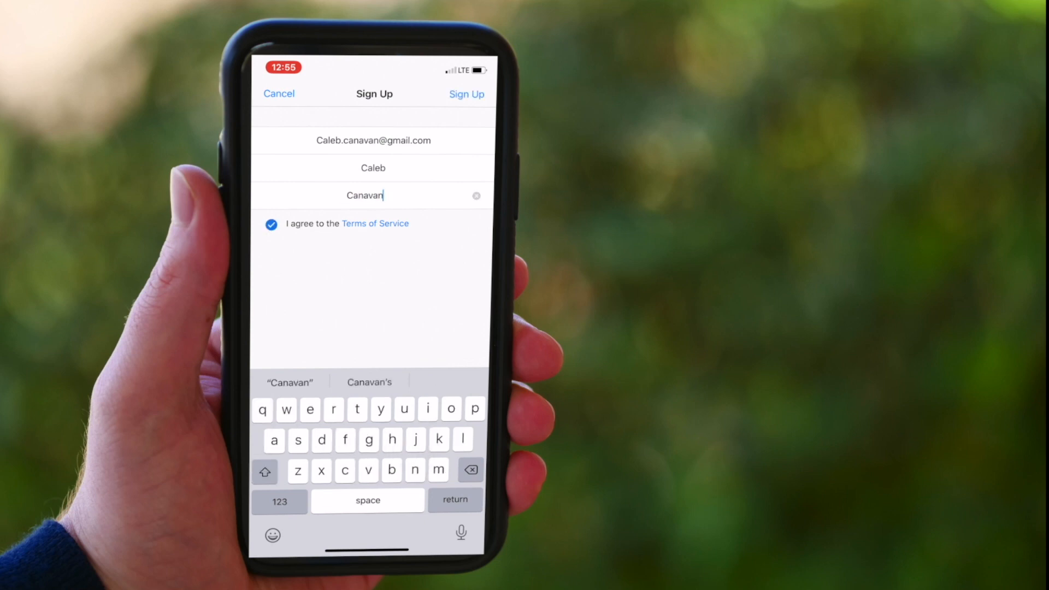
Step: Submit the Zoom sign-up form with email, first and last name and accepted terms
click(466, 94)
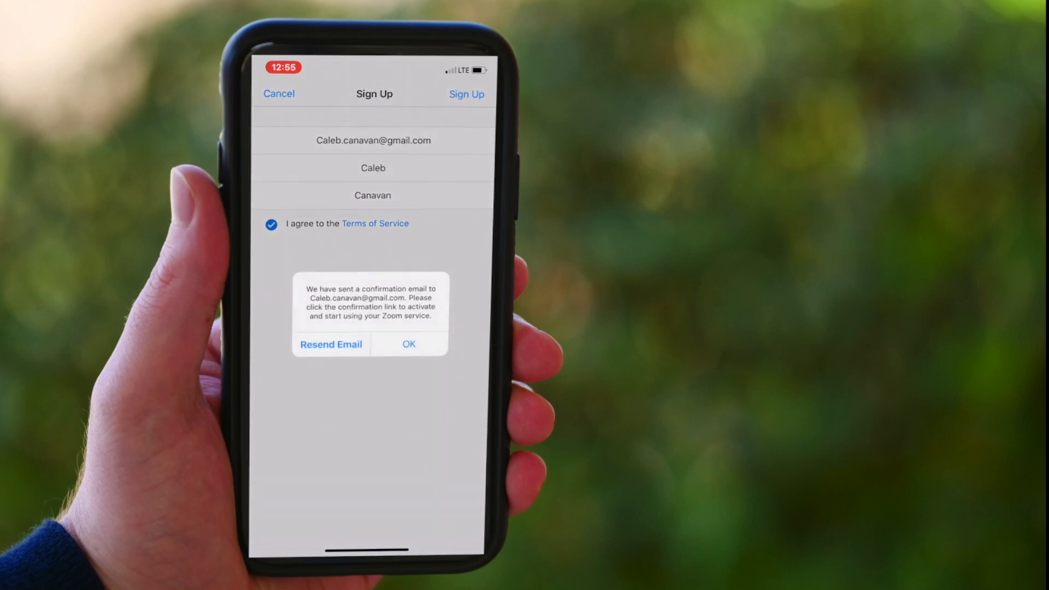
Step: Dismiss the confirmation-email-sent notice with OK
click(409, 344)
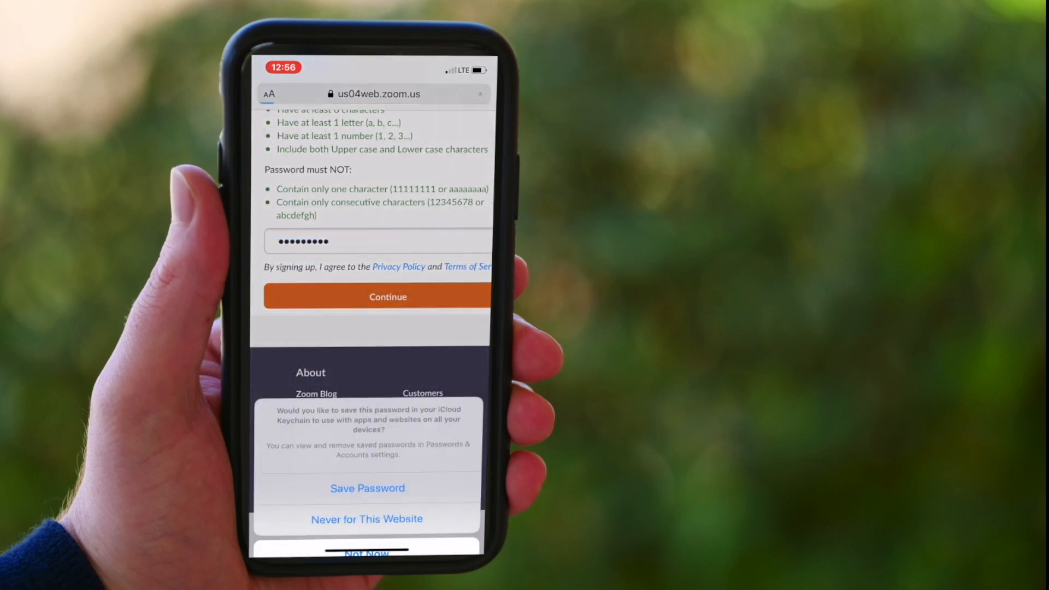
Step: Continue with the new account password and decline saving it to iCloud Keychain
click(387, 297)
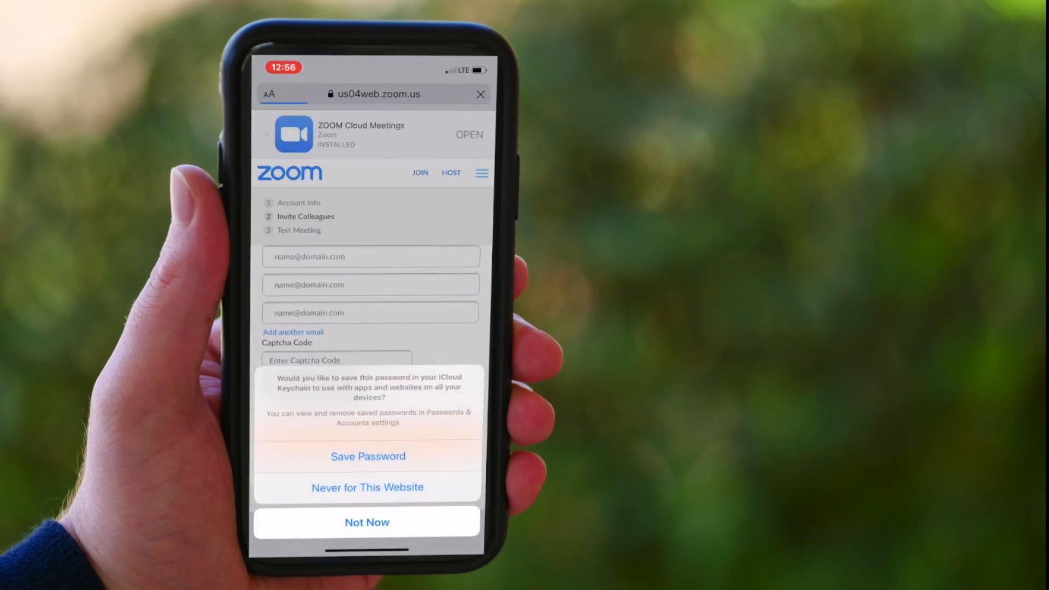
click(367, 523)
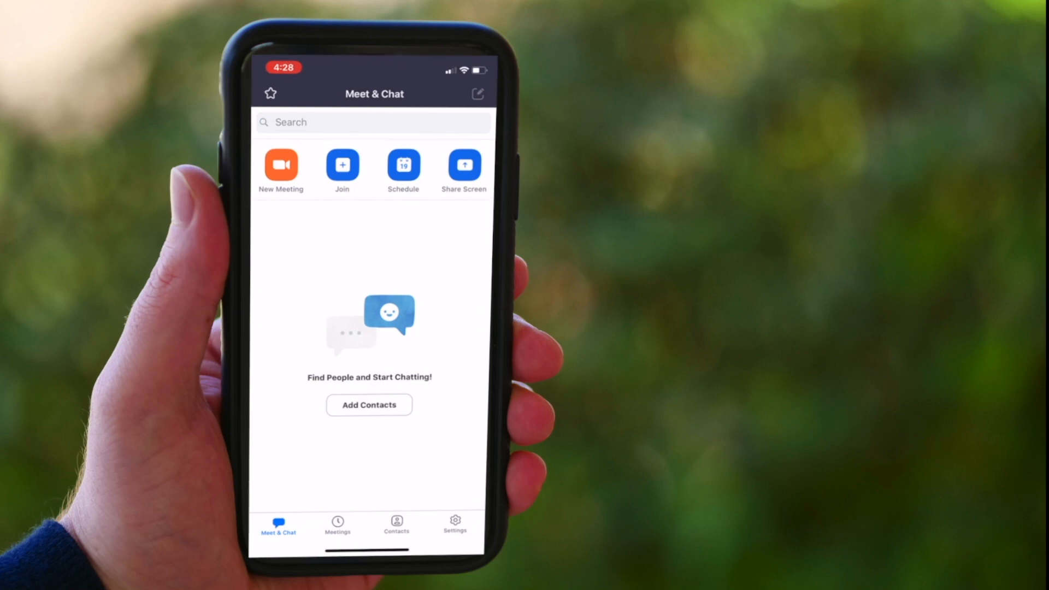
Step: From Zoom's Meet & Chat home, choose to send a meeting invitation
click(337, 525)
text(caleb)
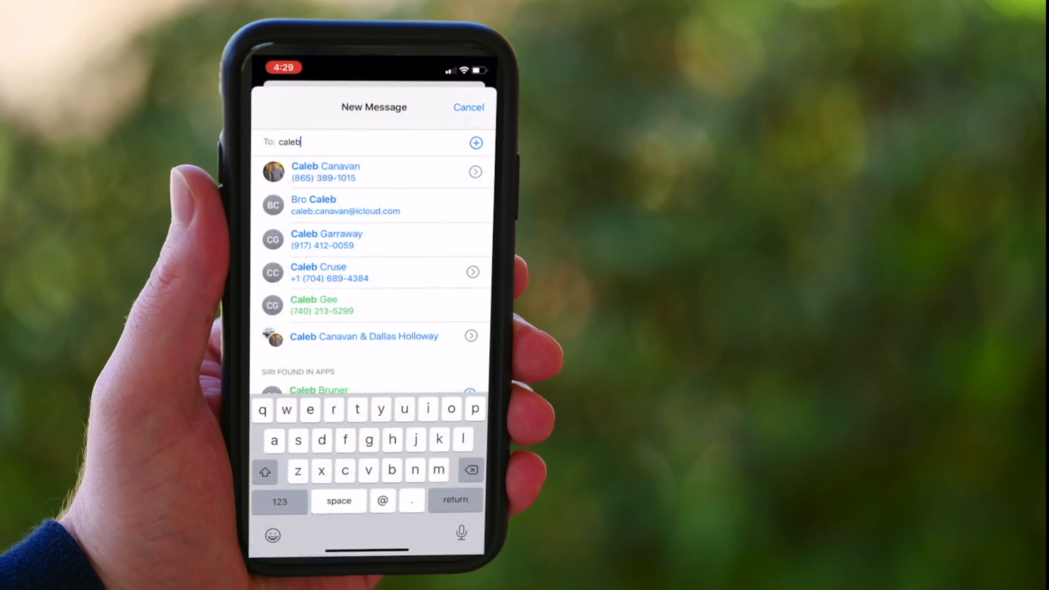
click(325, 171)
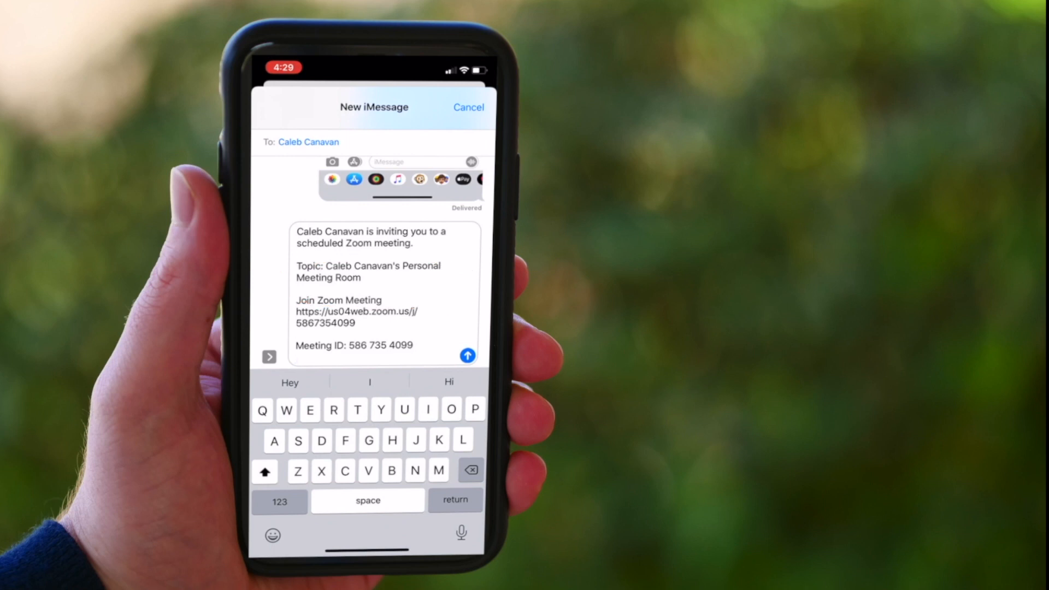
click(468, 355)
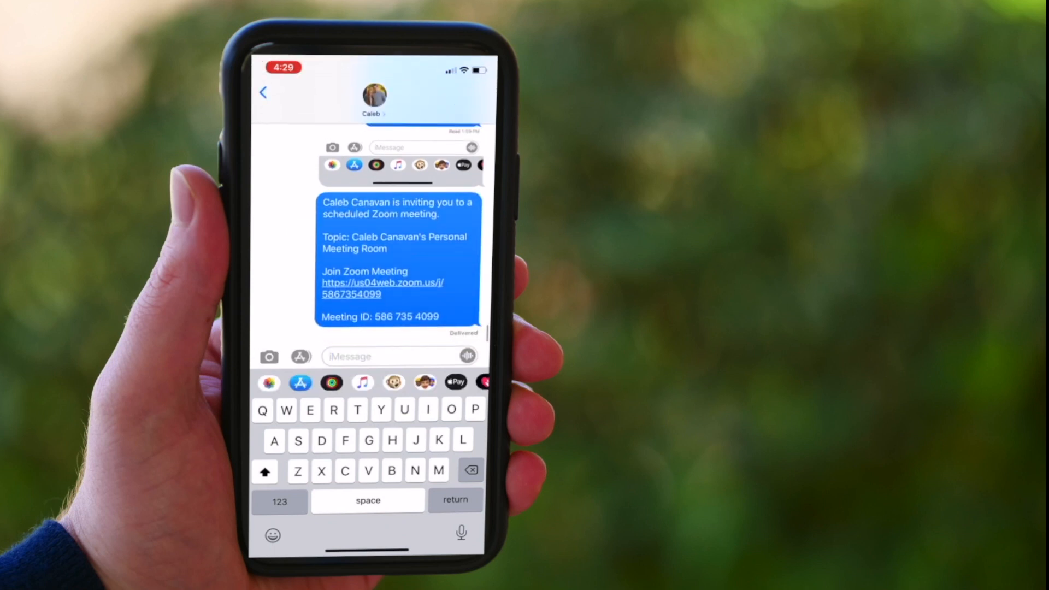